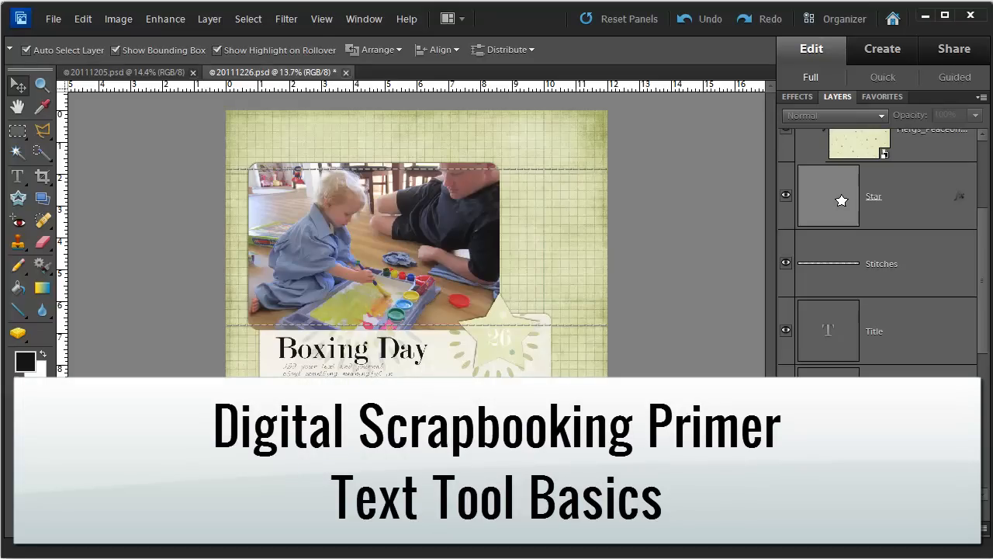
mouse_move(76, 115)
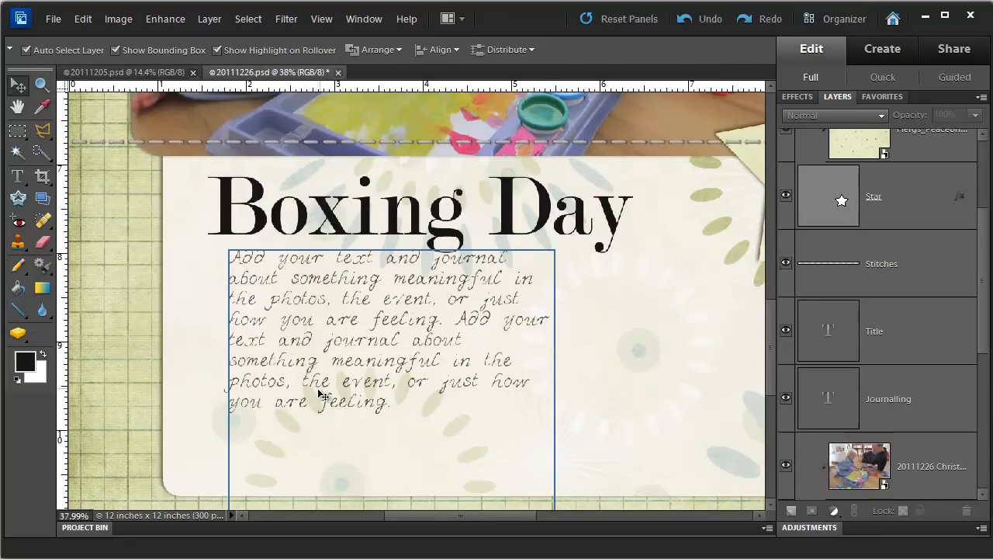
Widen the journaling text box for longer lines and shorten it to fit the text.
click(888, 397)
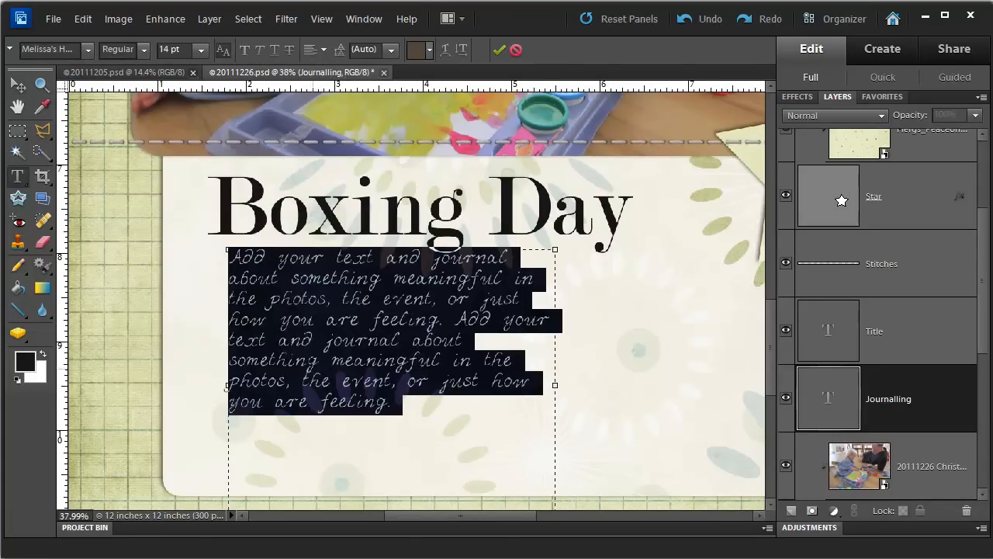
scroll(down, 3)
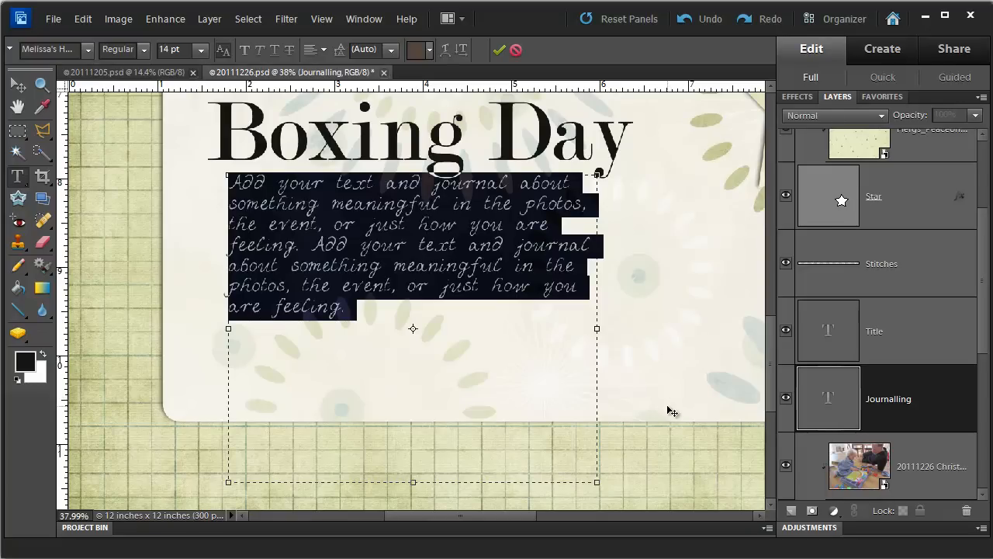
click(357, 307)
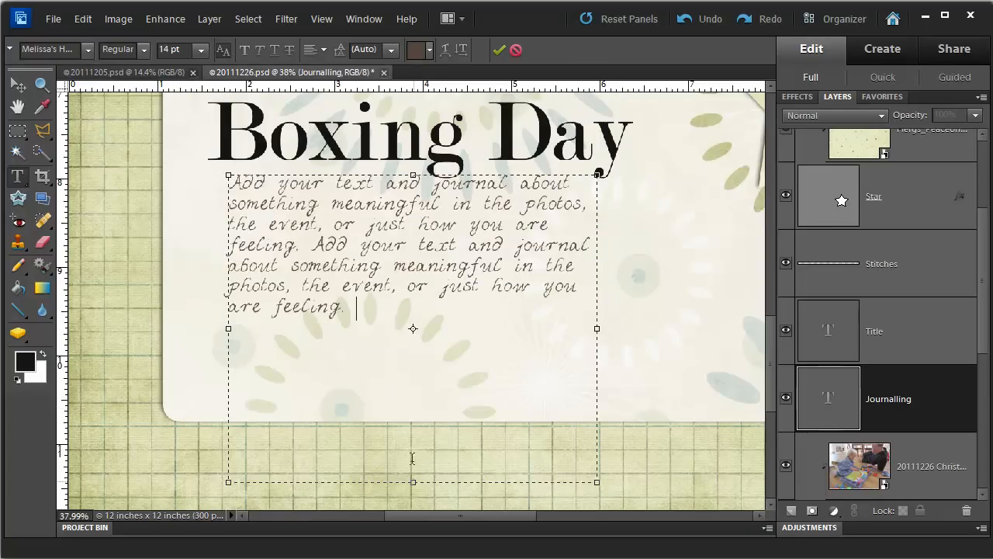
drag(413, 481, 411, 439)
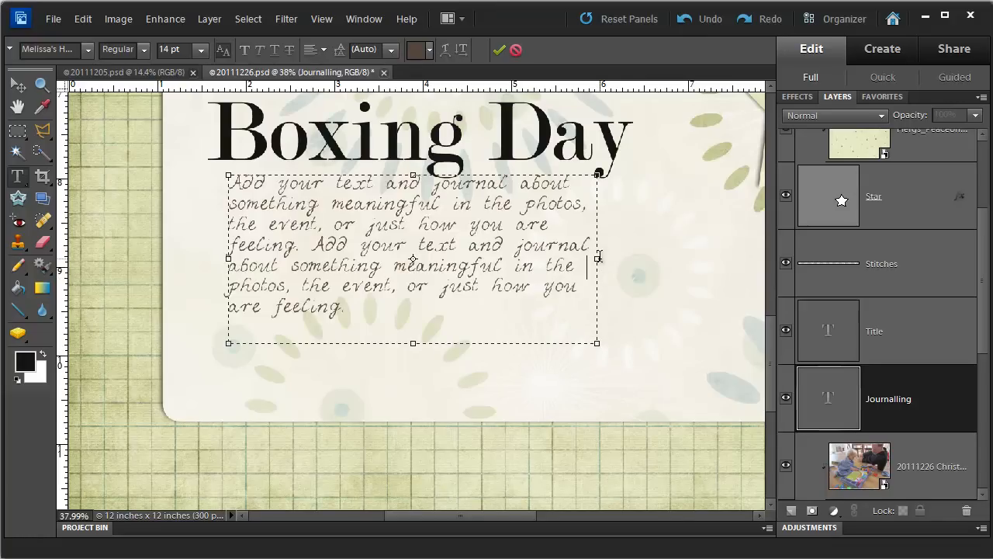
mouse_move(546, 328)
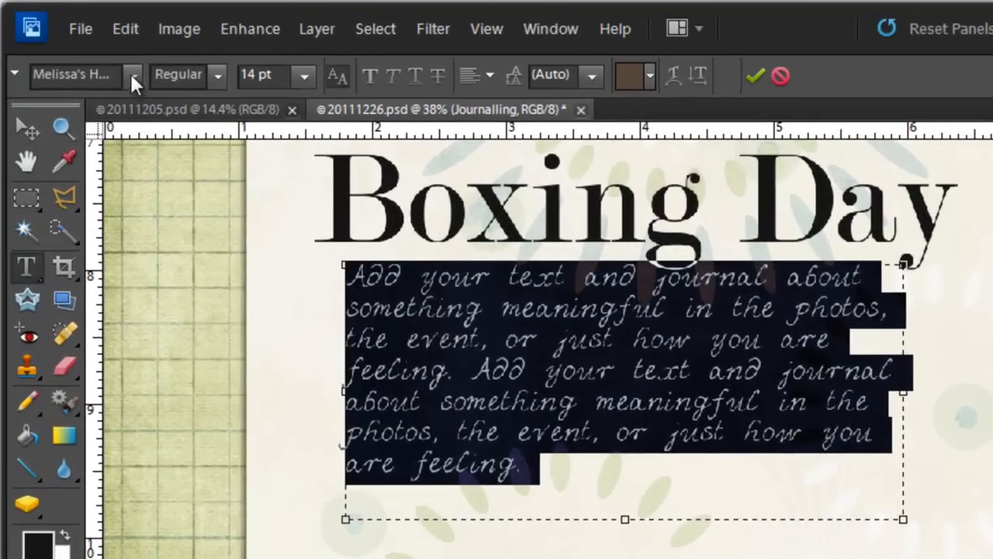
Set the journaling text in Minion Pro with the Italic style at 14 pt.
click(130, 74)
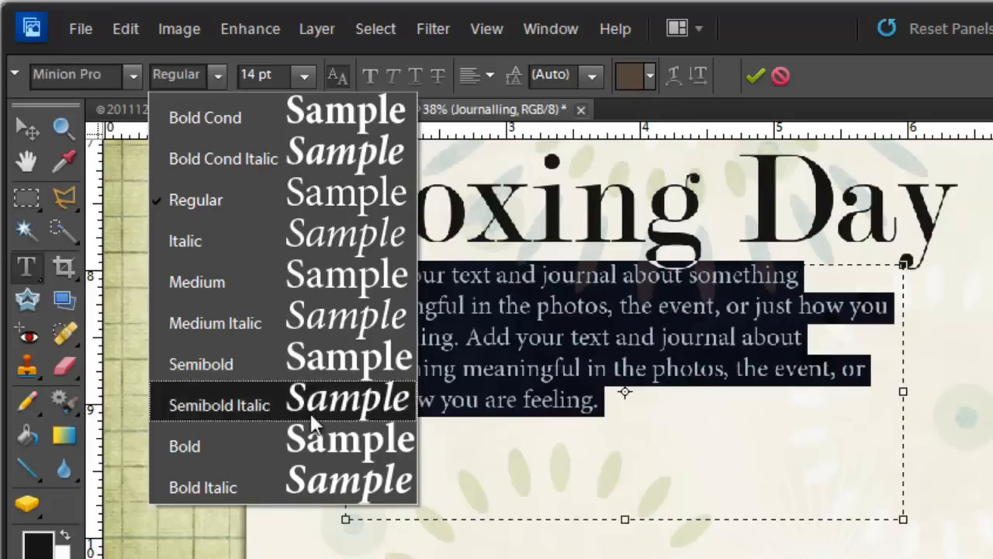
mouse_move(280, 62)
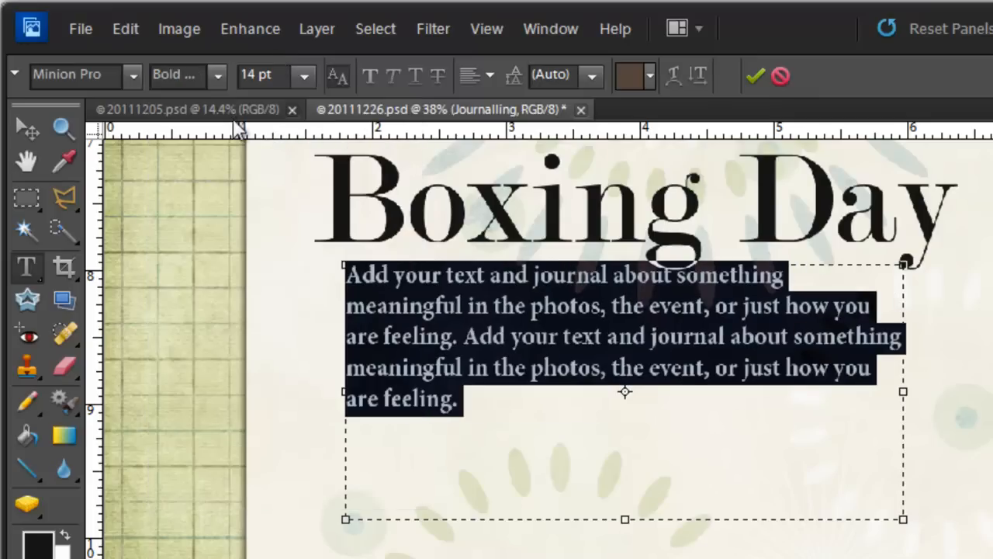
mouse_move(245, 140)
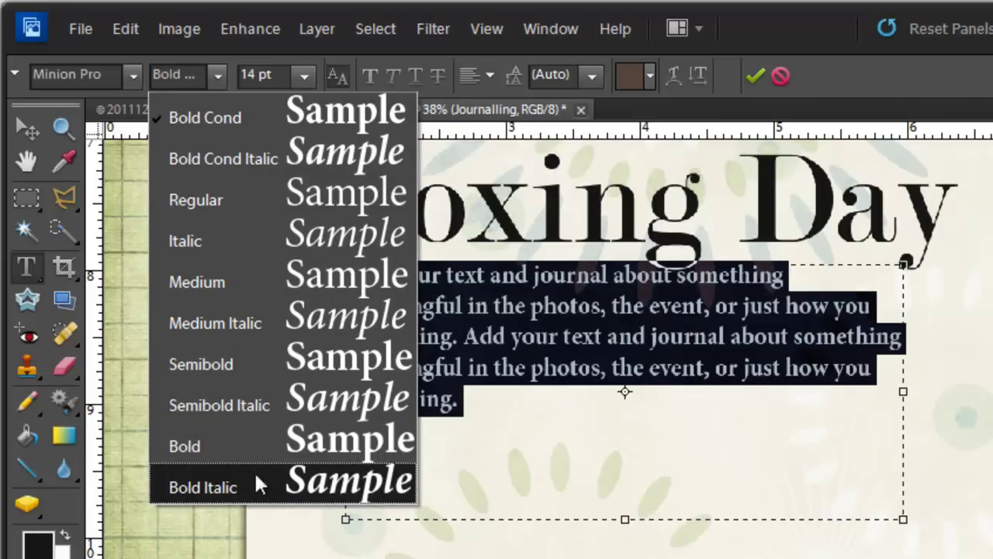
click(202, 487)
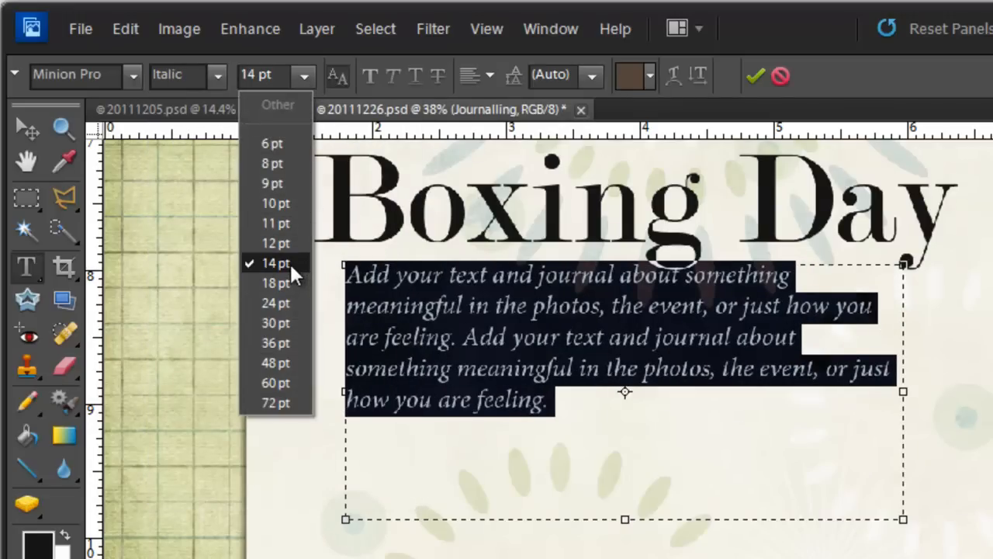
mouse_move(312, 93)
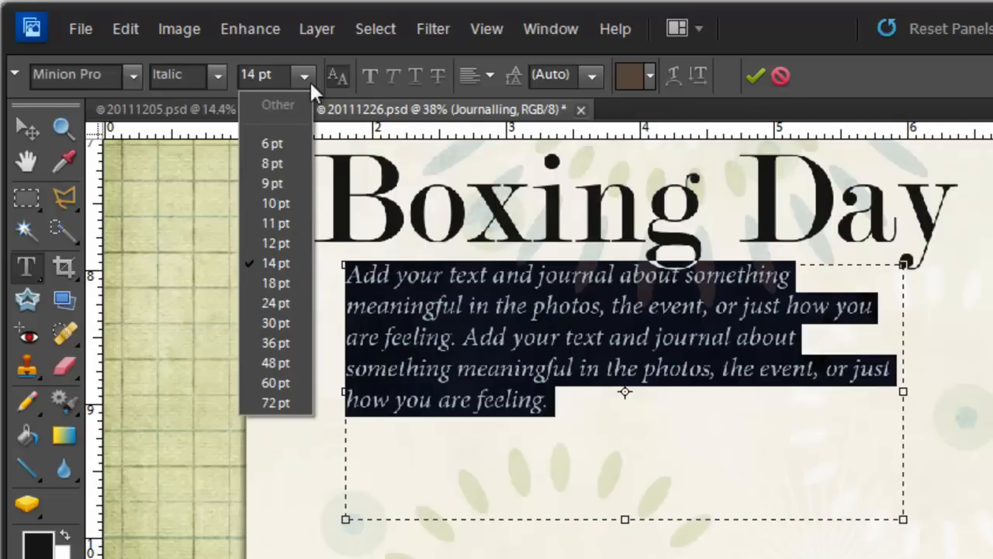
click(276, 262)
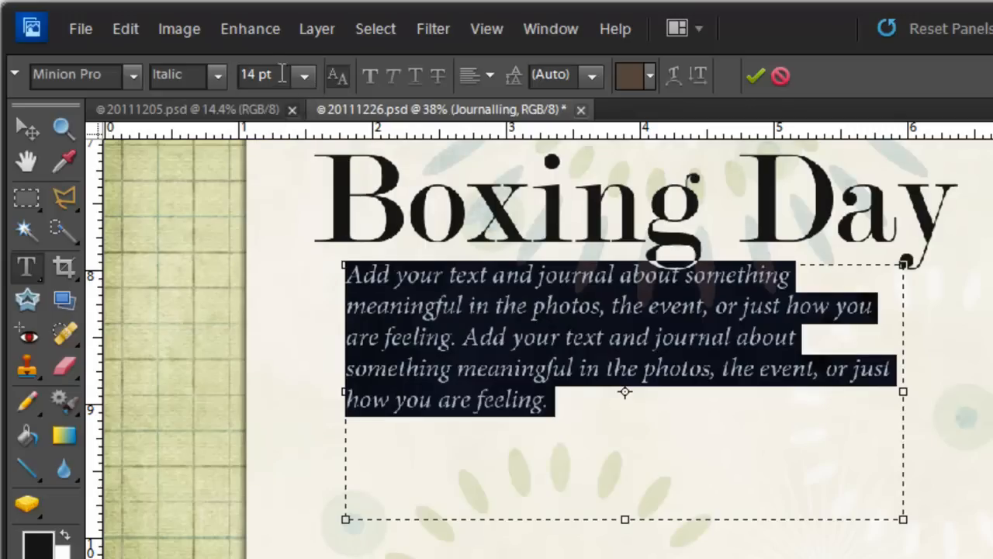
mouse_move(282, 74)
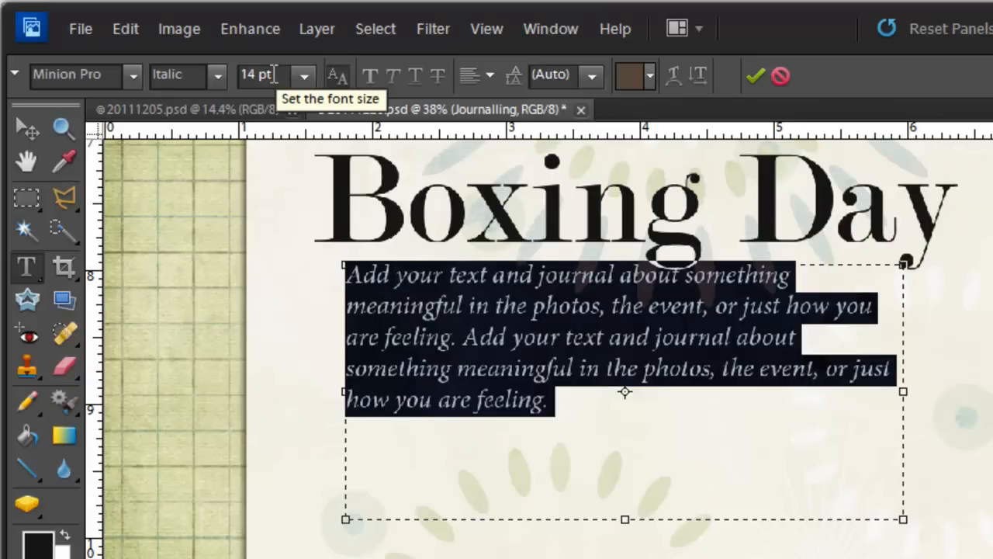
mouse_move(295, 105)
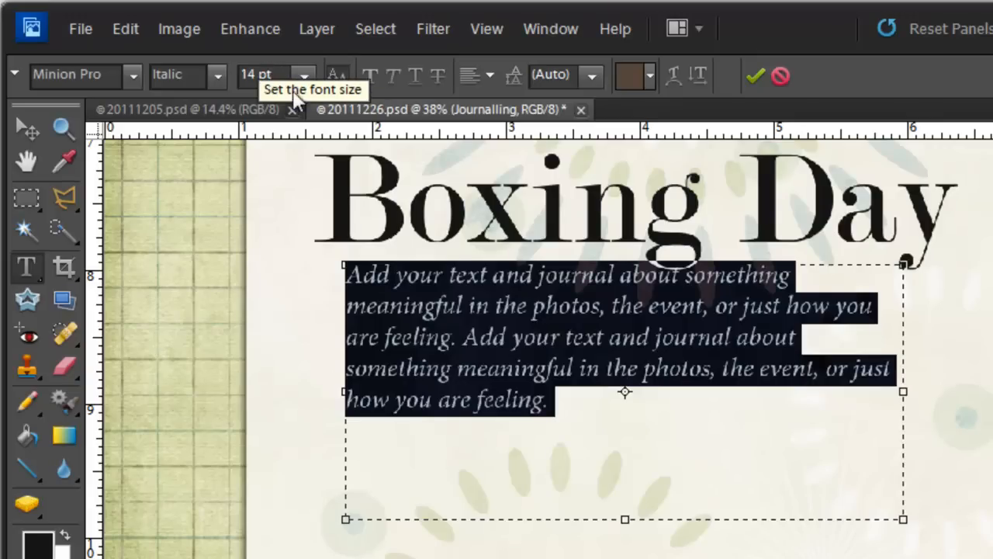
mouse_move(363, 149)
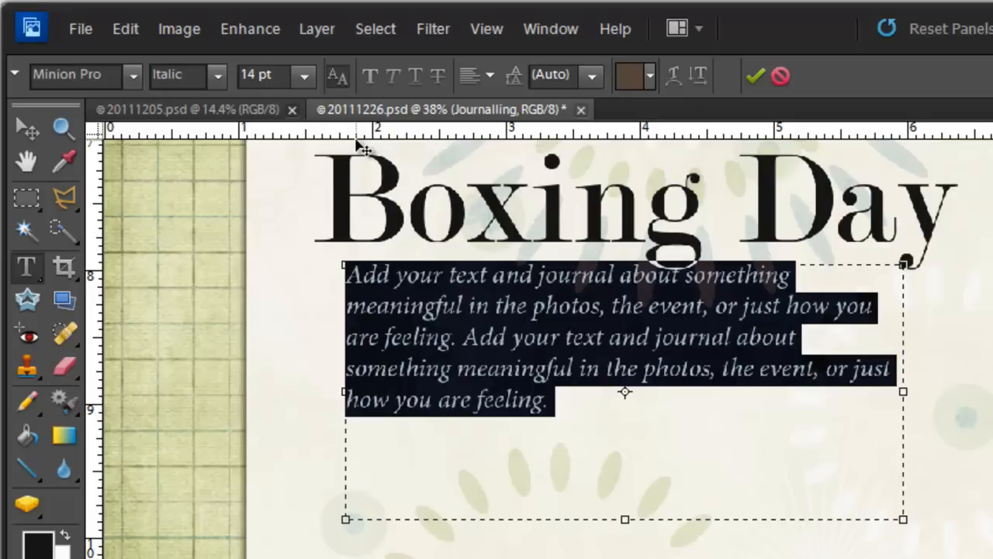
mouse_move(395, 99)
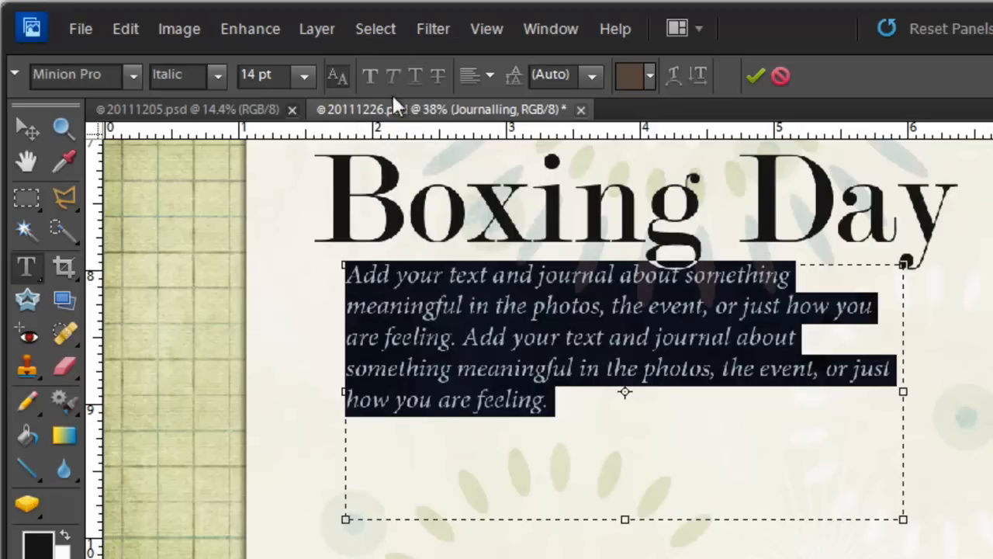
mouse_move(339, 86)
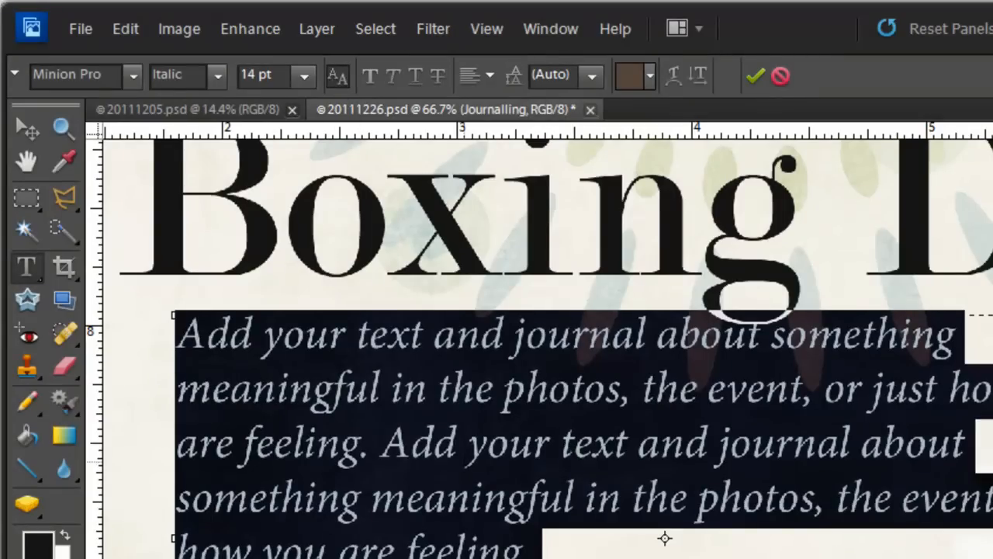
mouse_move(412, 116)
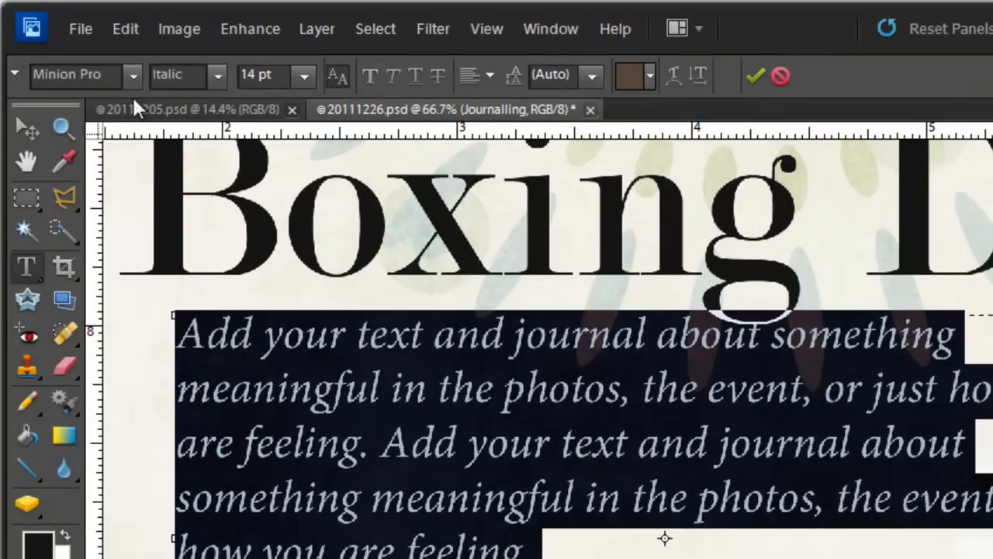
Switch the journaling text back to Melissa's Hand Regular at 14 pt.
click(133, 76)
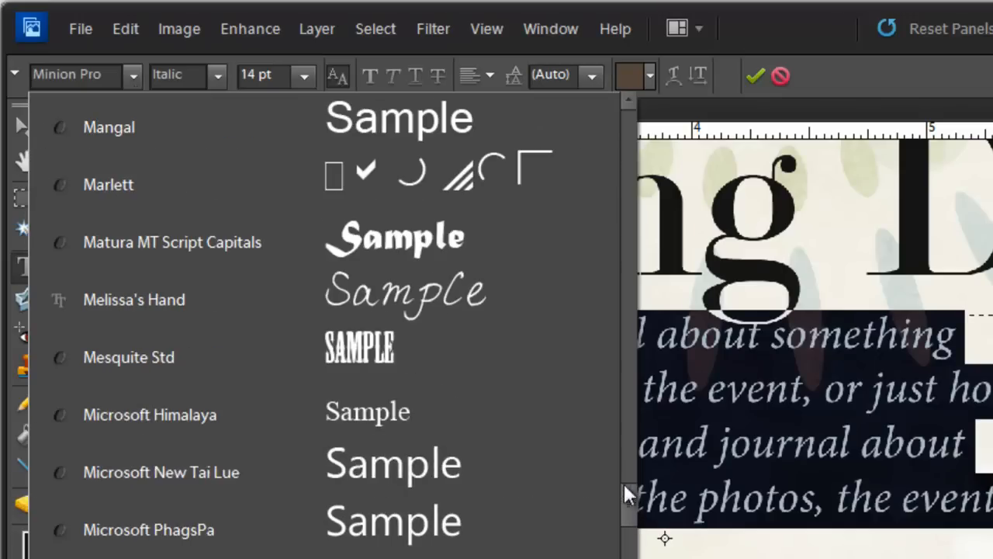
click(133, 300)
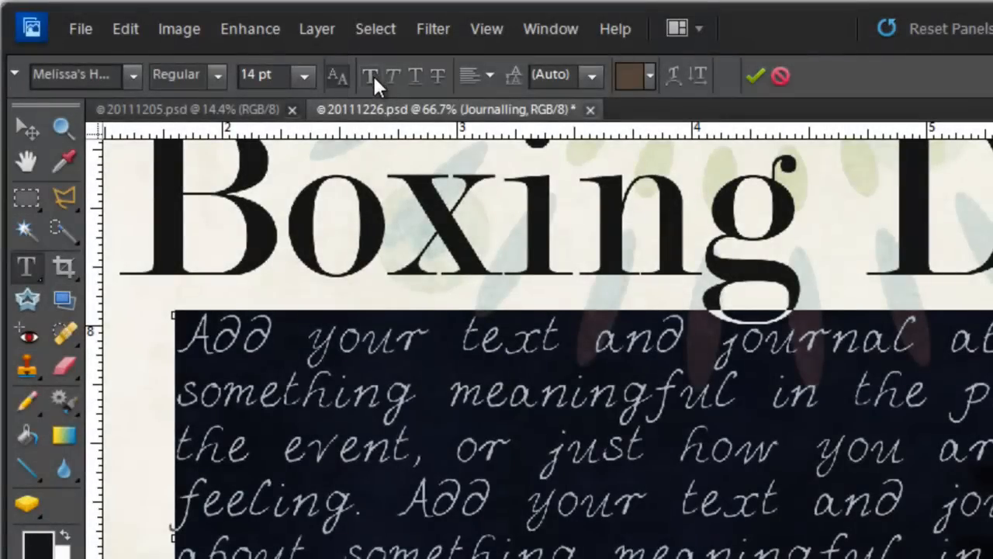
mouse_move(373, 75)
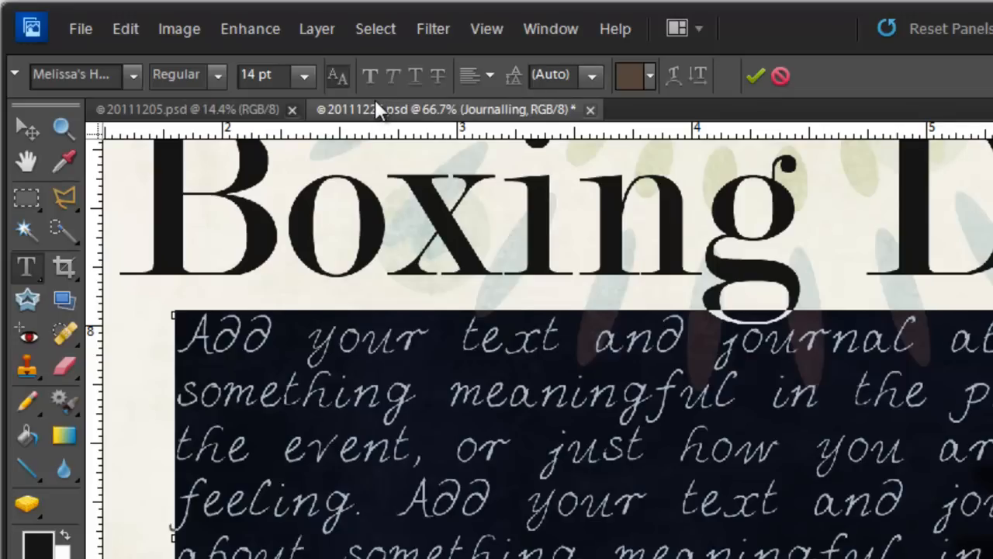
mouse_move(380, 105)
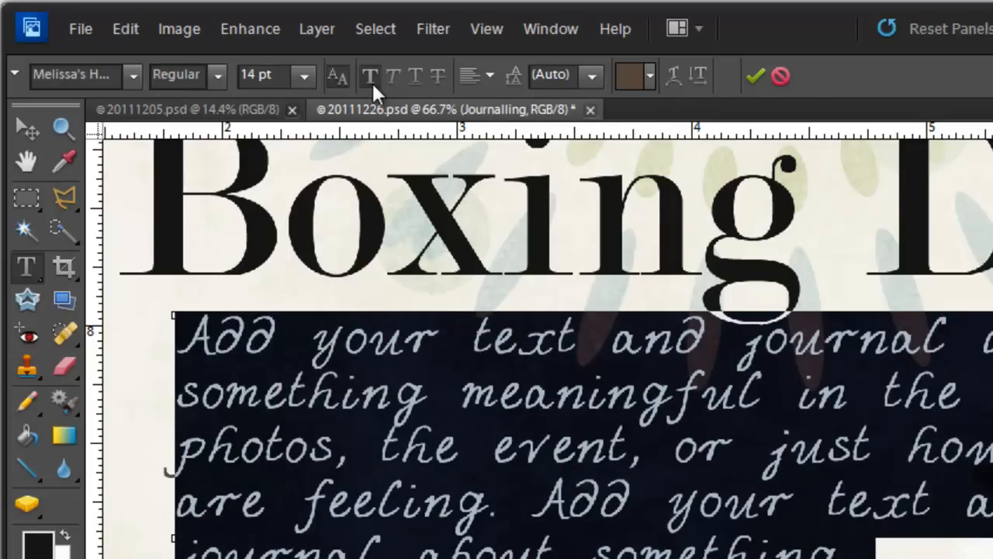
mouse_move(371, 78)
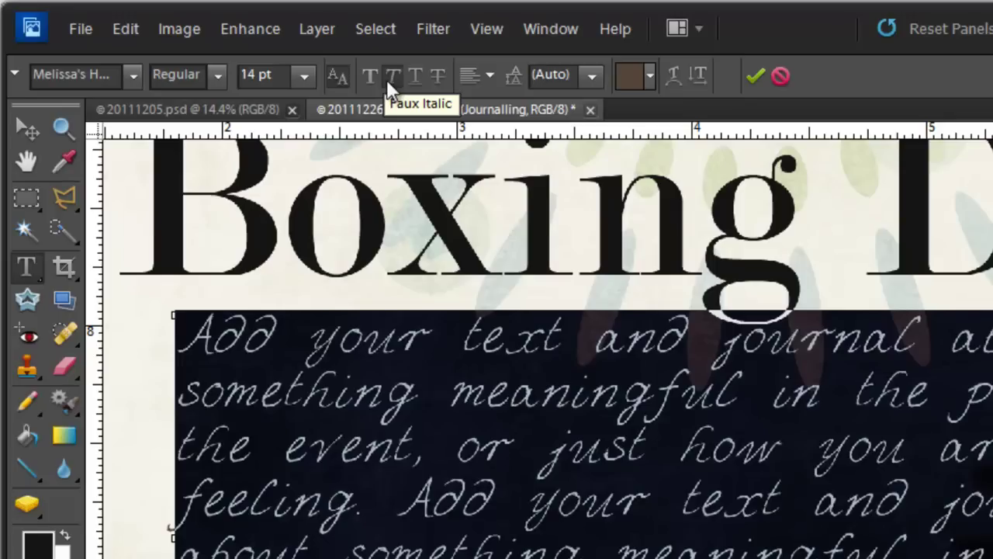
mouse_move(416, 92)
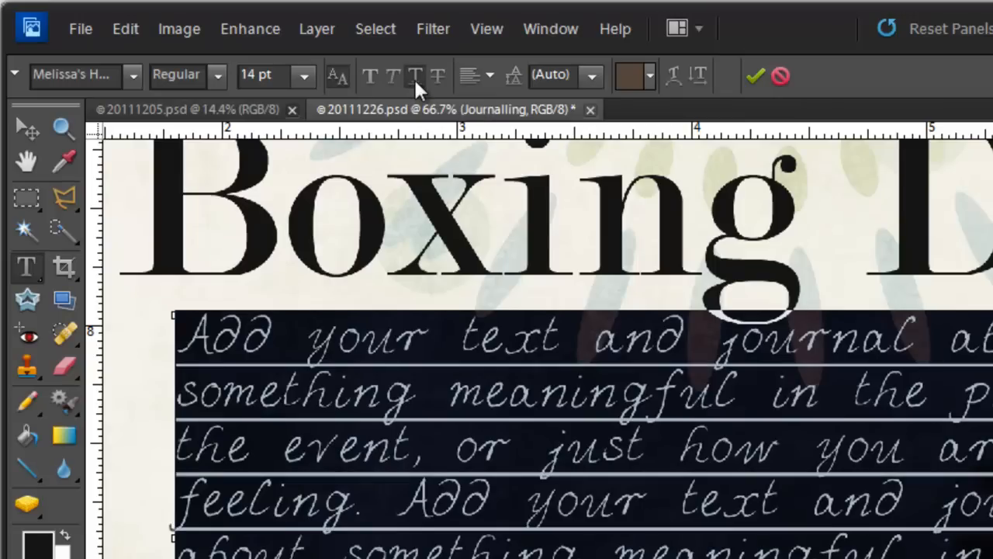
click(431, 77)
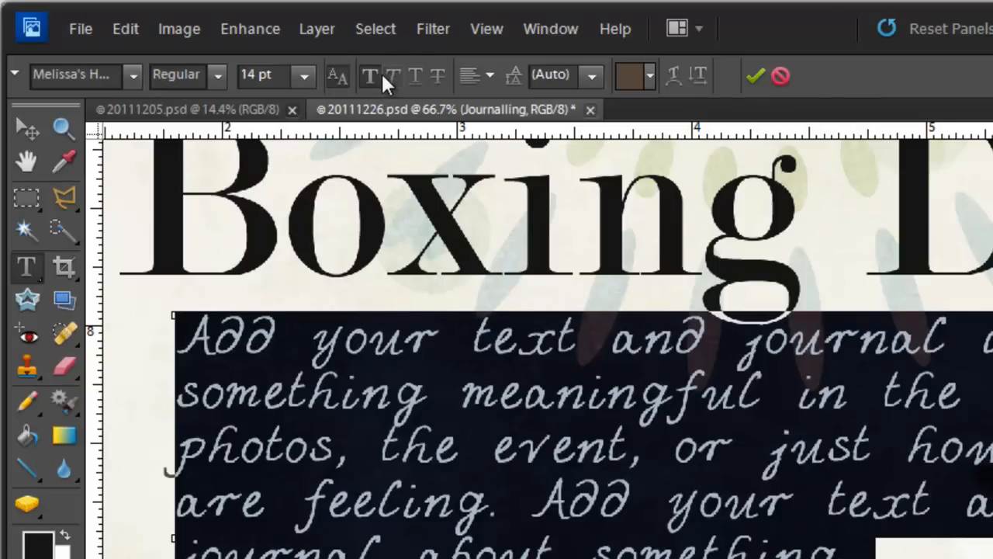
mouse_move(373, 76)
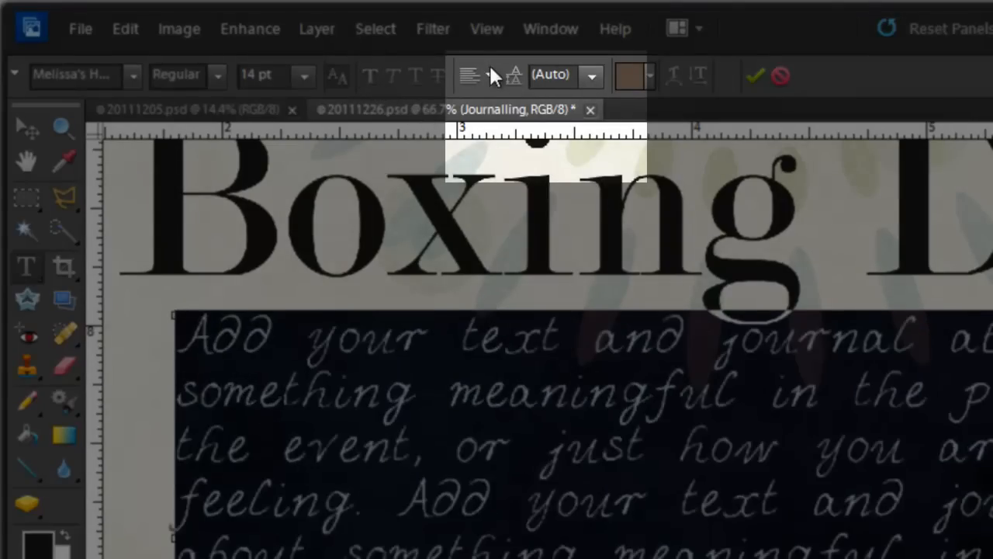
click(475, 74)
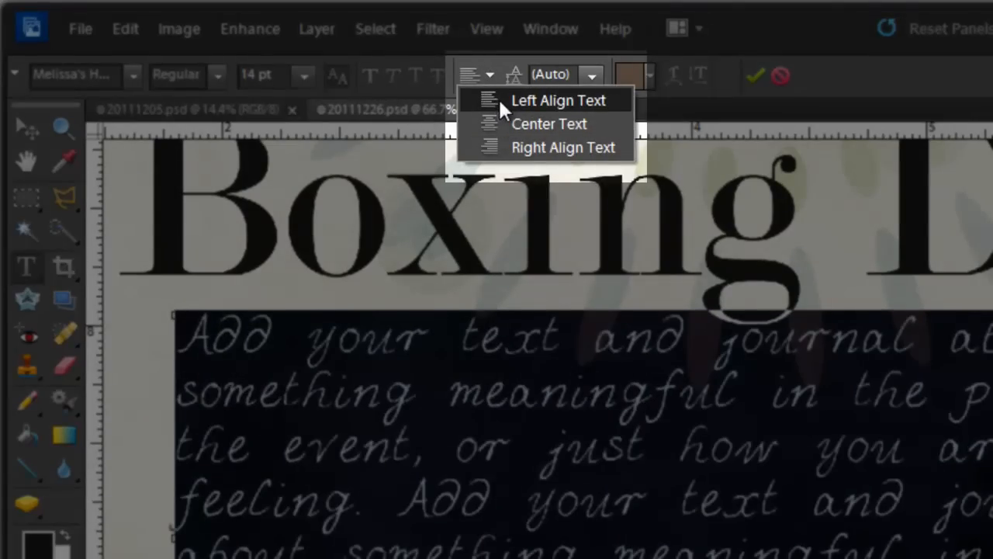
click(559, 99)
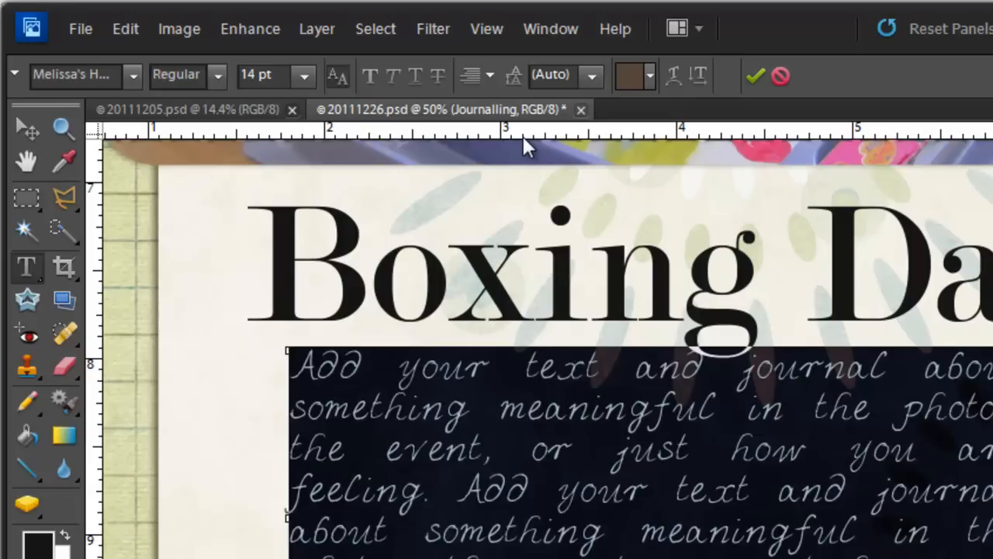
click(475, 74)
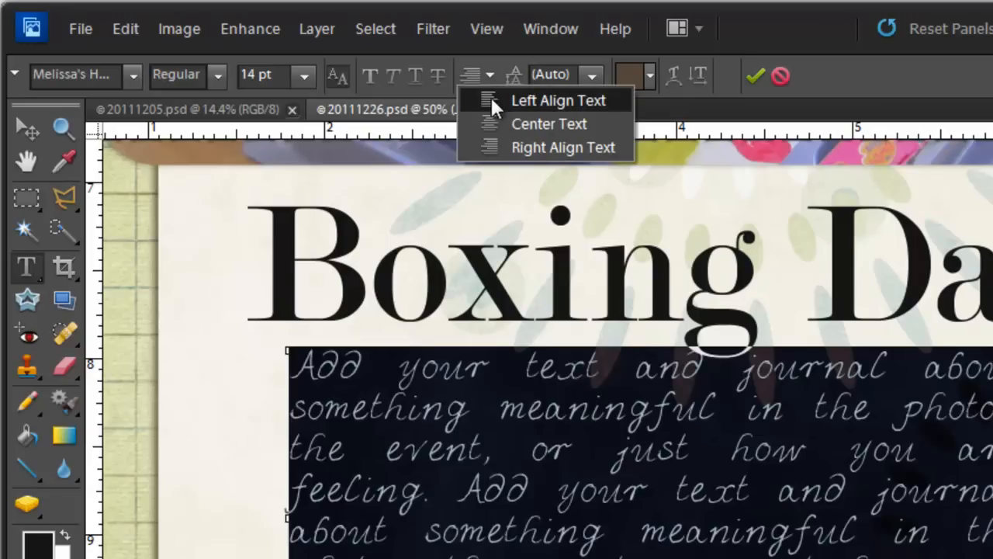
click(559, 99)
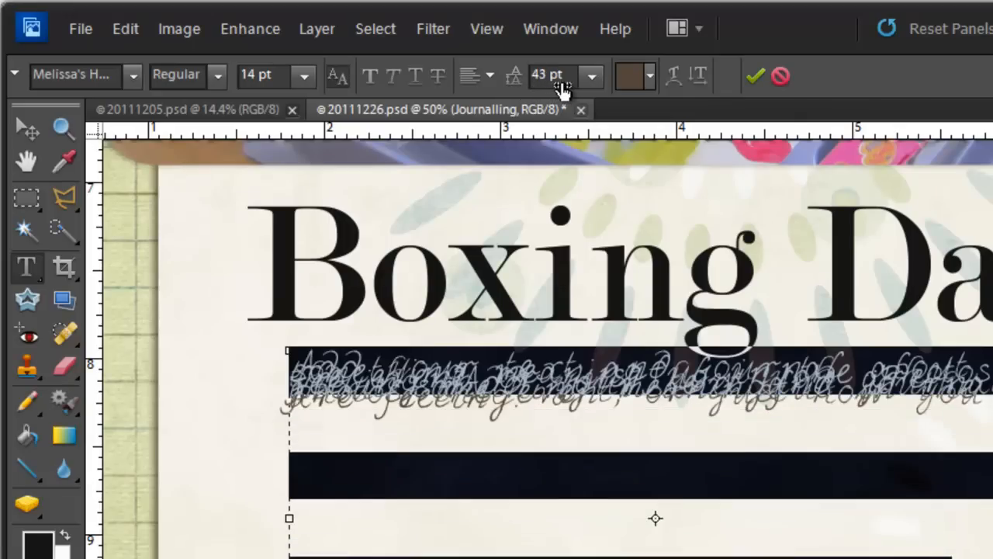
click(551, 75)
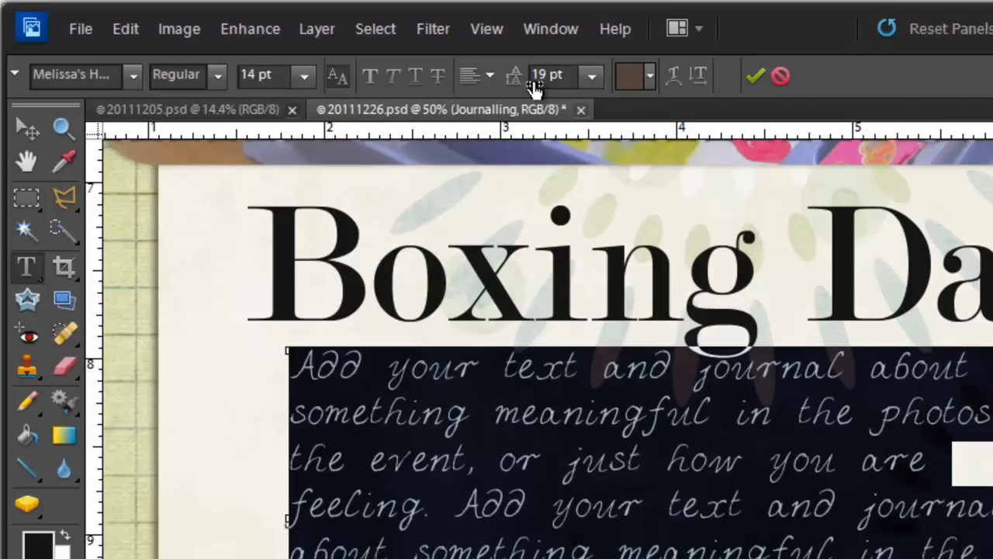
click(552, 74)
text(18)
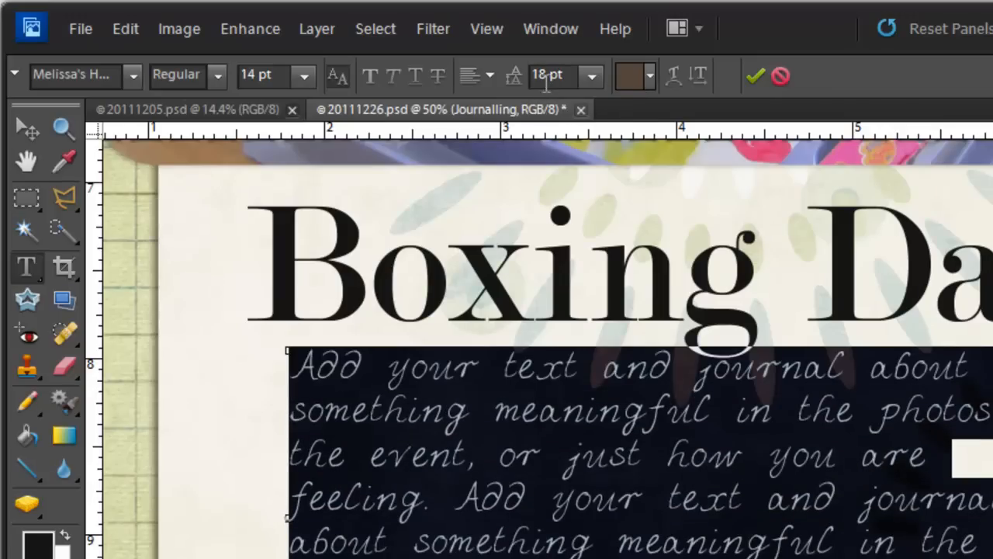
click(589, 74)
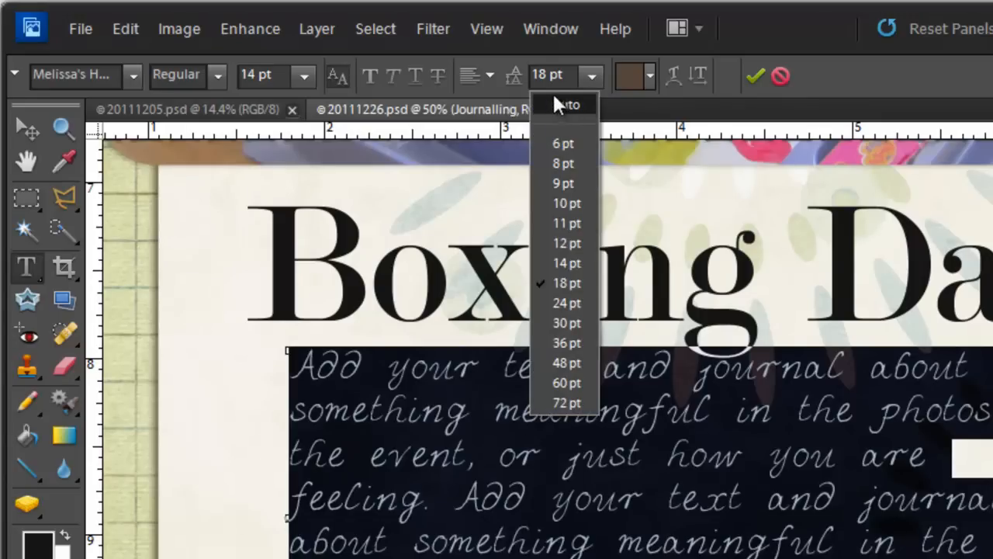
mouse_move(551, 112)
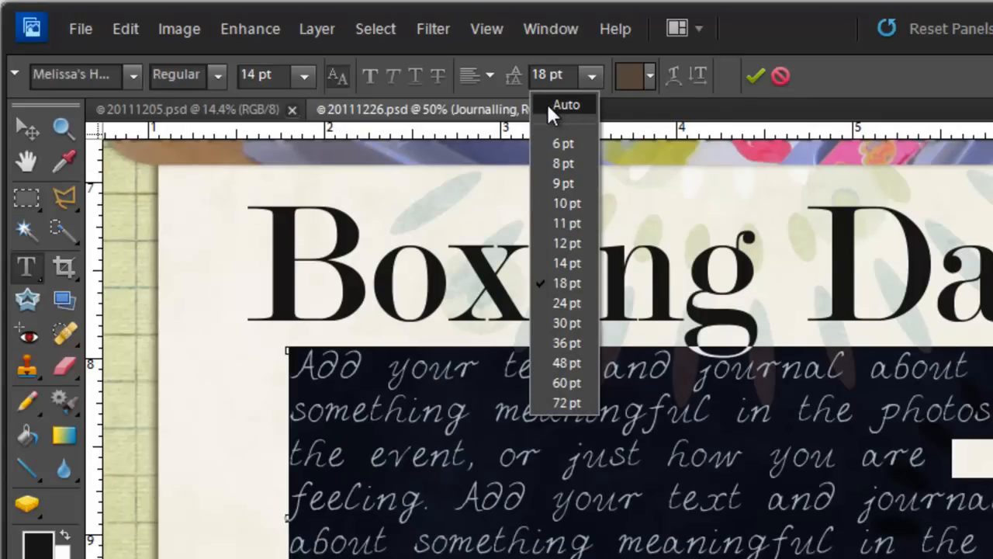
click(568, 105)
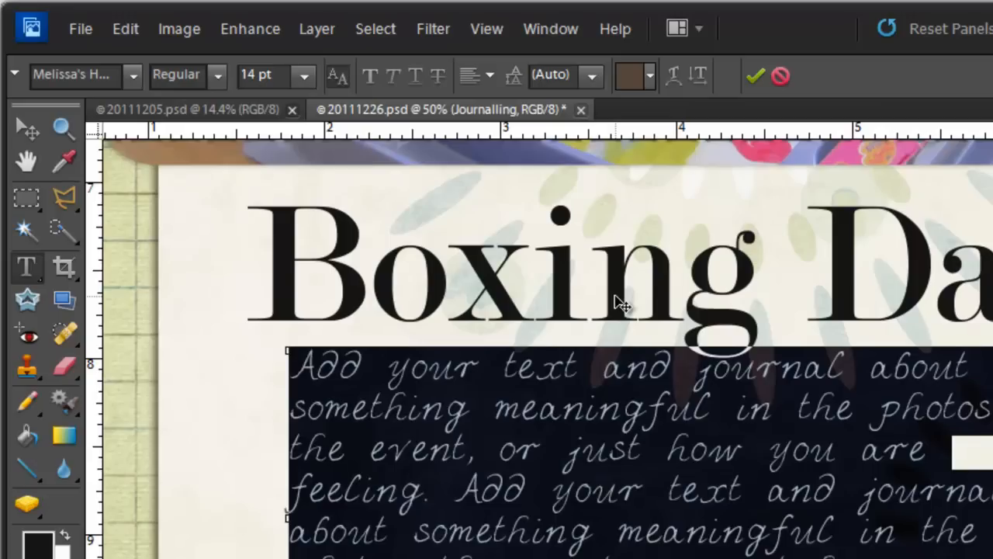
mouse_move(551, 75)
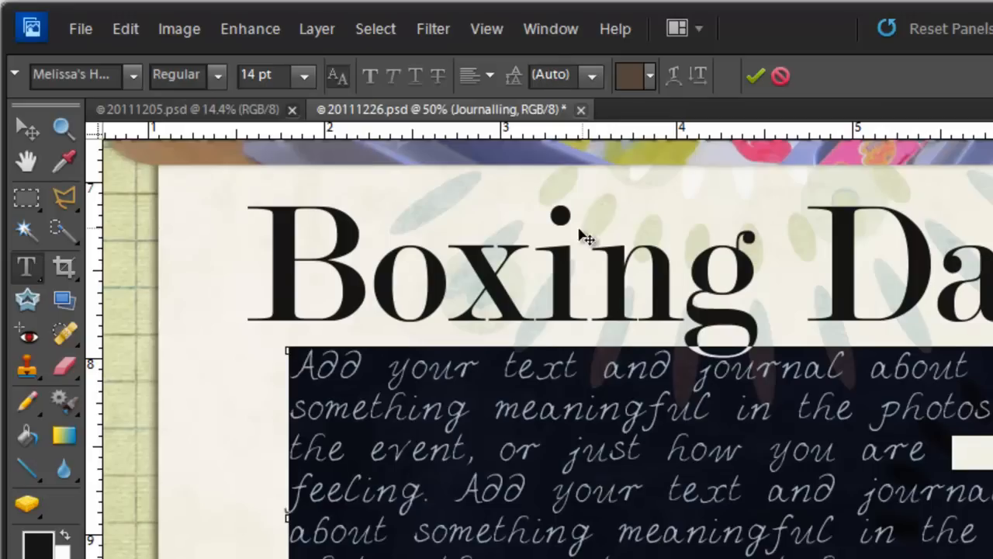
Explore brown, red and near-black shades in the Color Picker, then cancel to keep the original colour.
click(633, 74)
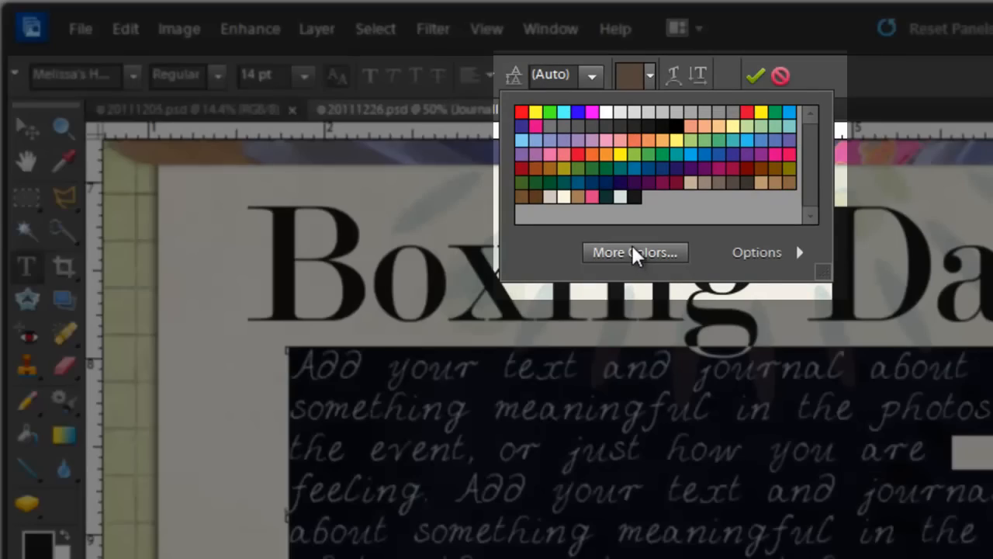
mouse_move(635, 256)
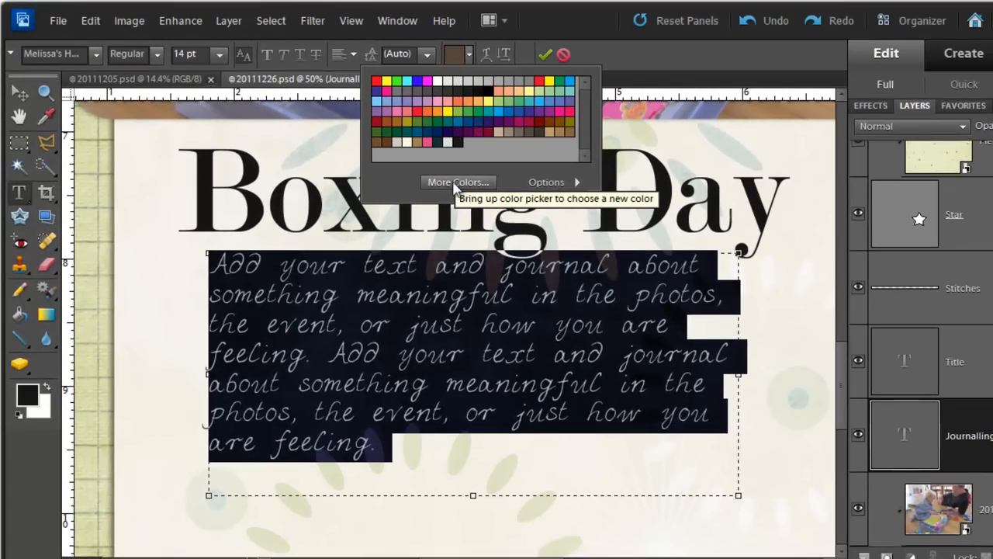
mouse_move(457, 181)
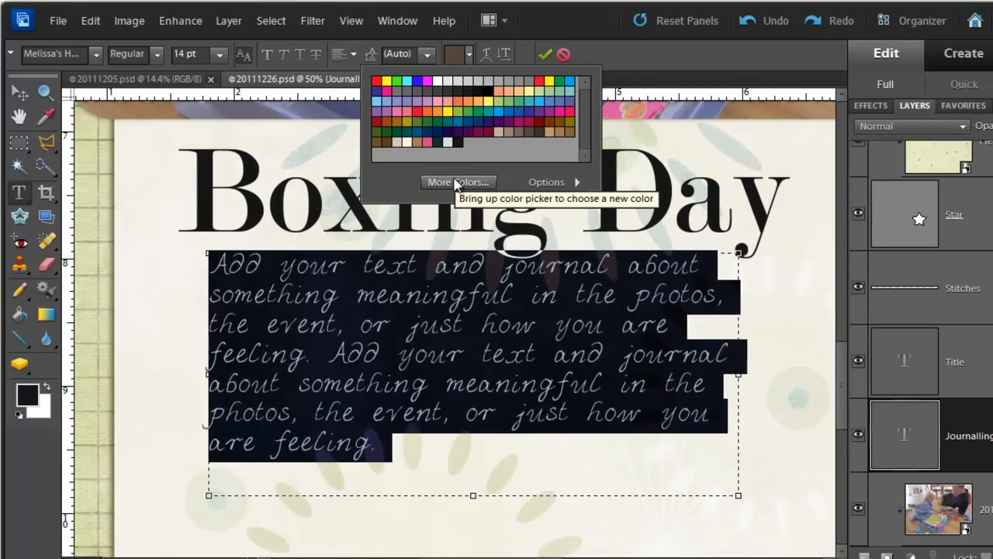
click(460, 182)
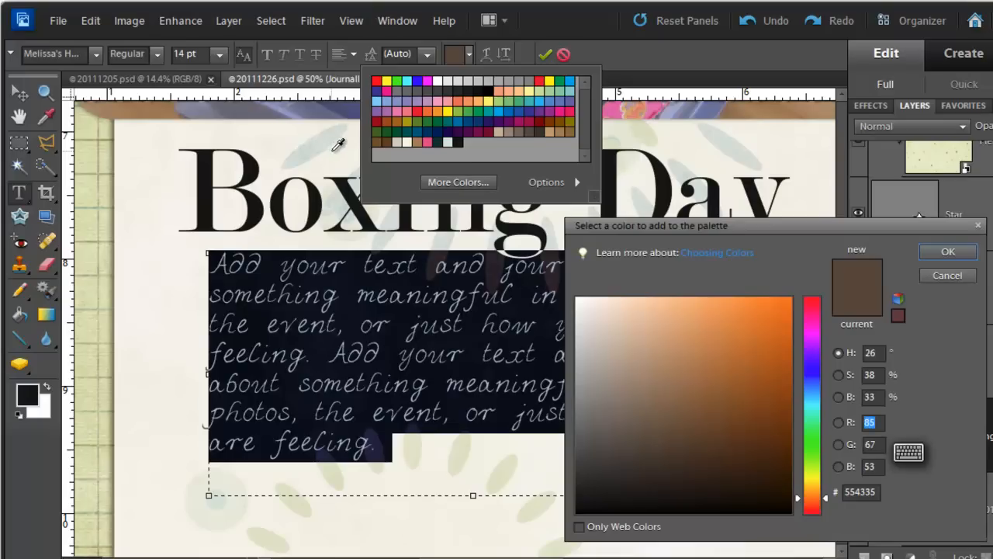
mouse_move(312, 144)
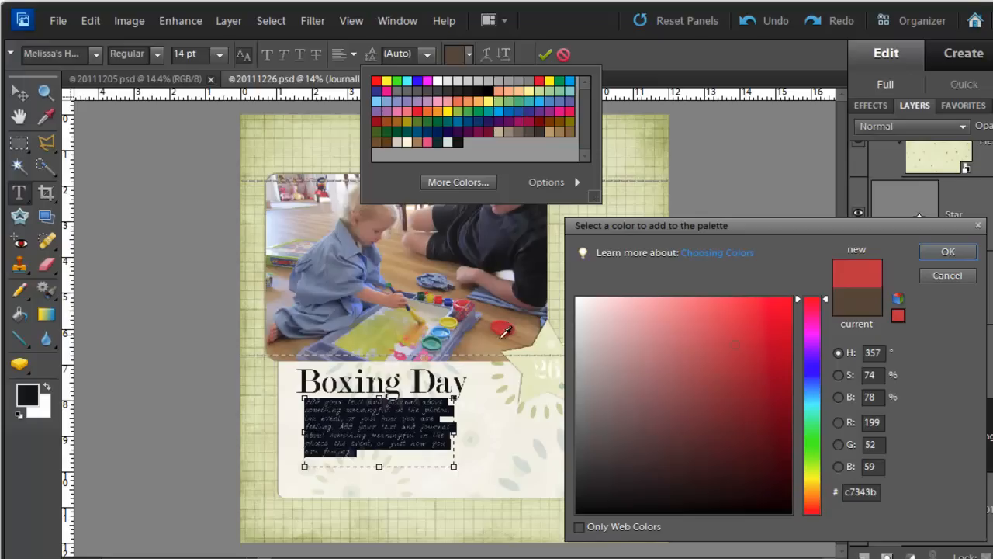
click(689, 348)
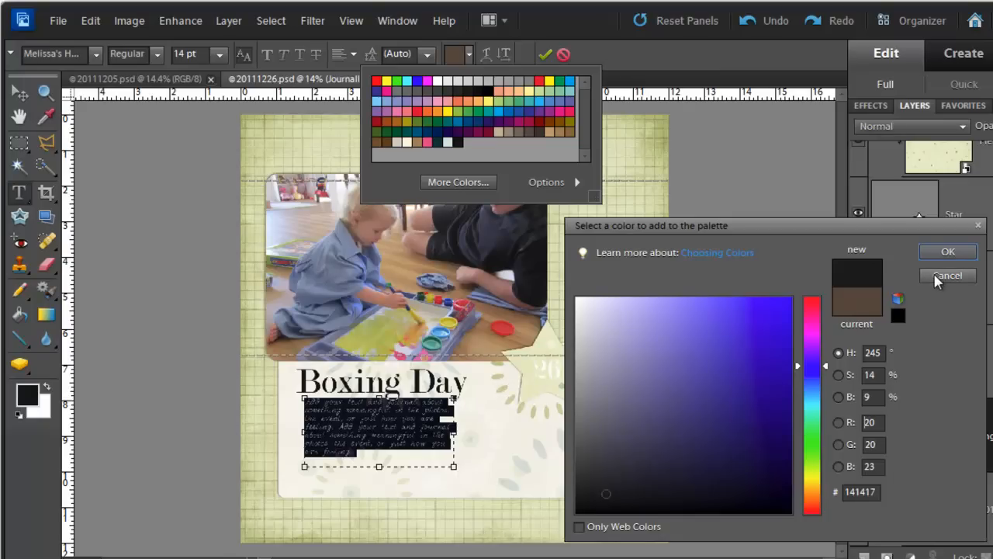
click(948, 276)
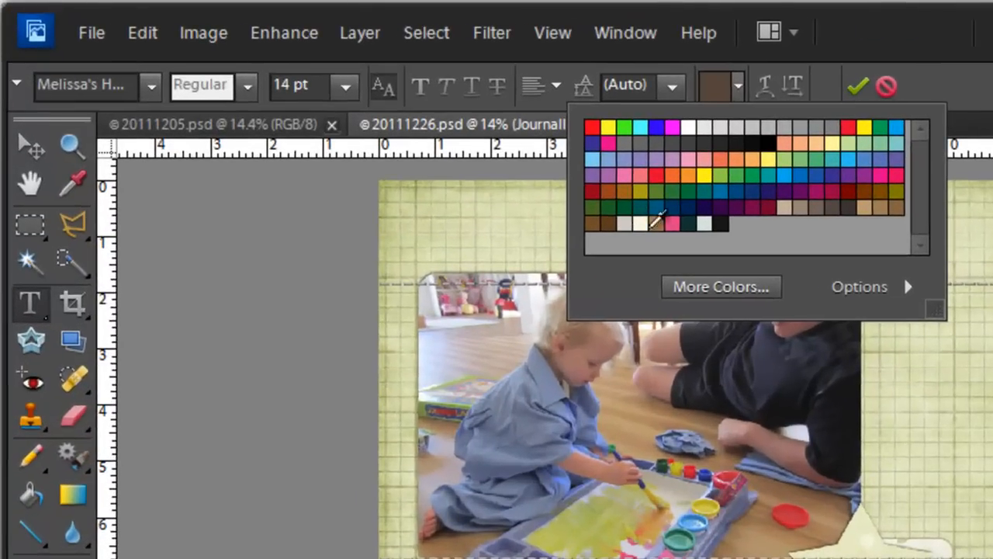
mouse_move(751, 211)
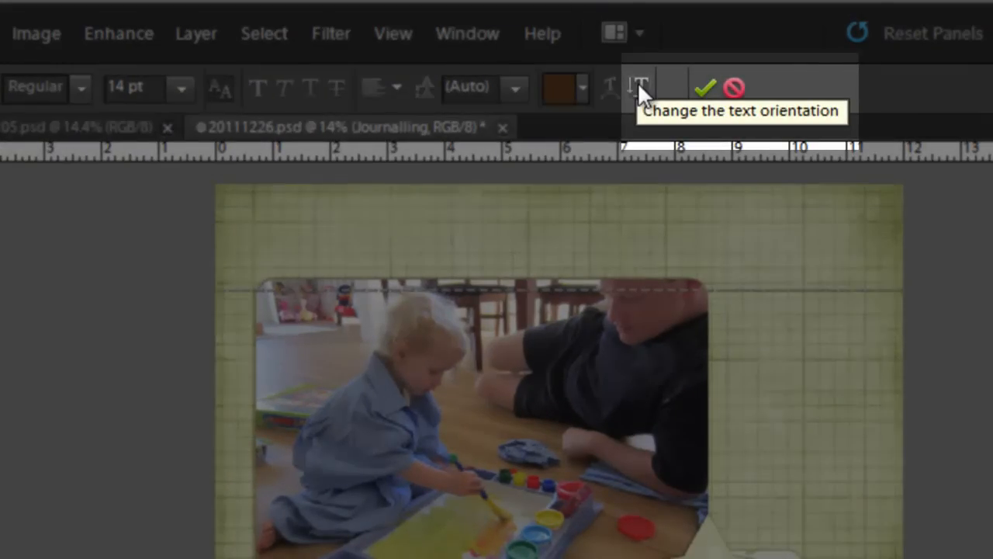
Preview arc, bulge and shell warp styles on the journaling text.
click(607, 87)
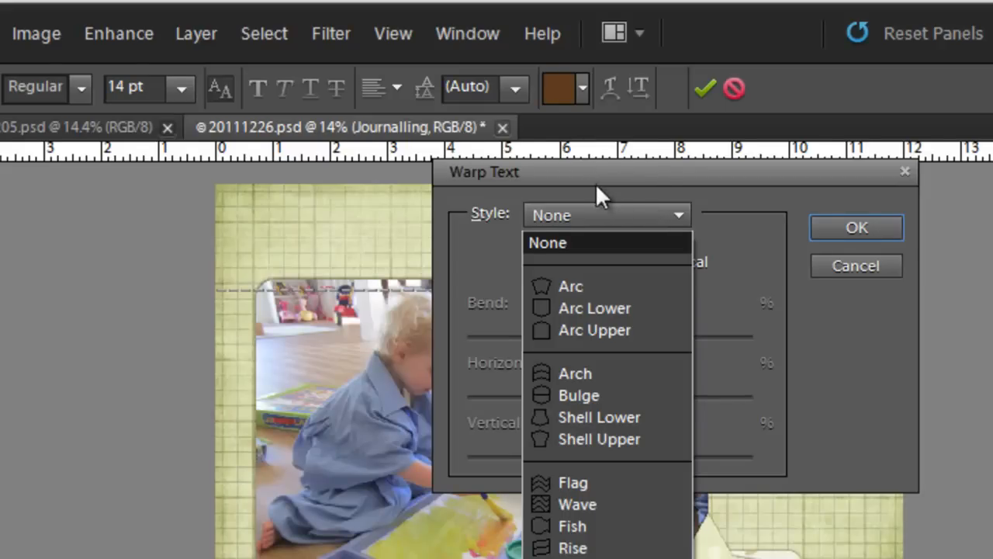
click(571, 286)
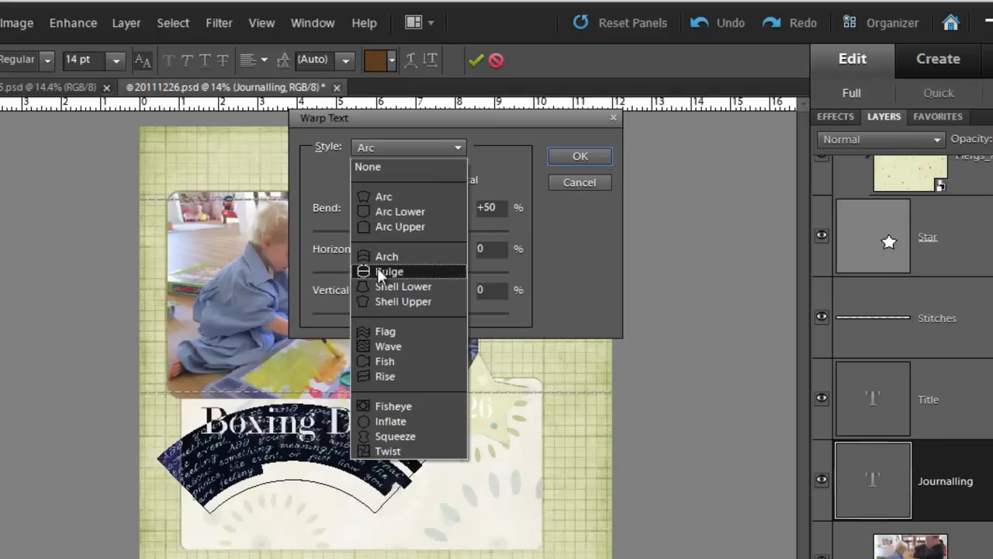
click(390, 270)
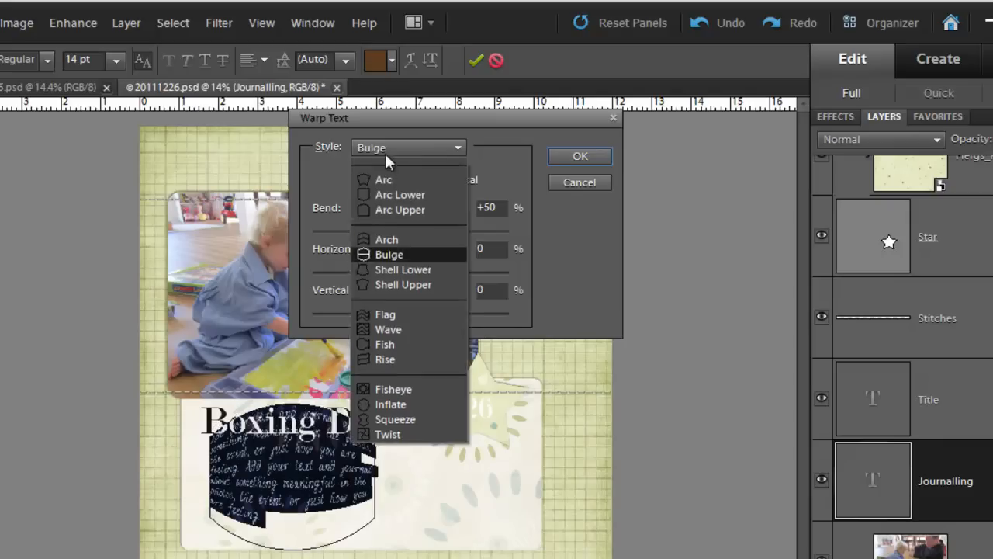
click(404, 270)
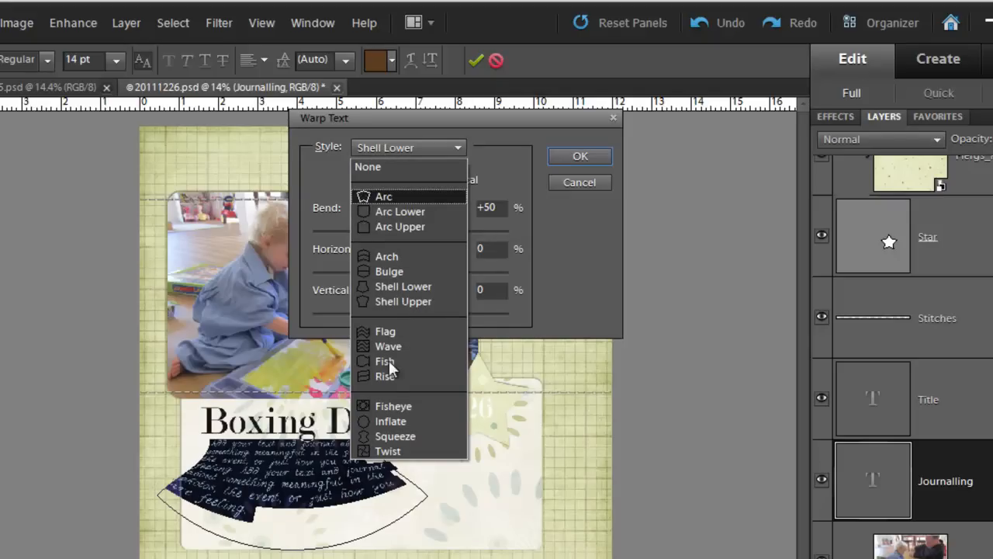
click(382, 378)
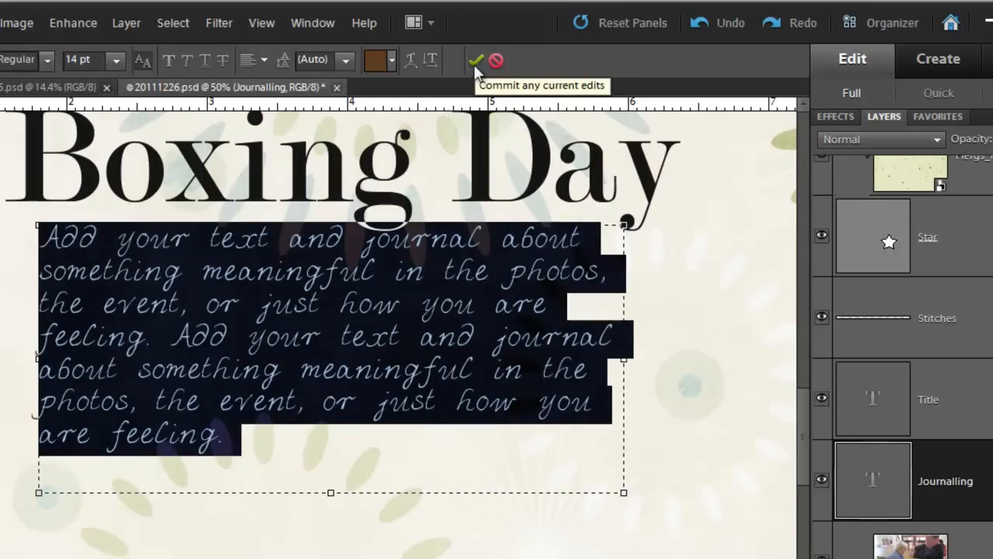
mouse_move(496, 62)
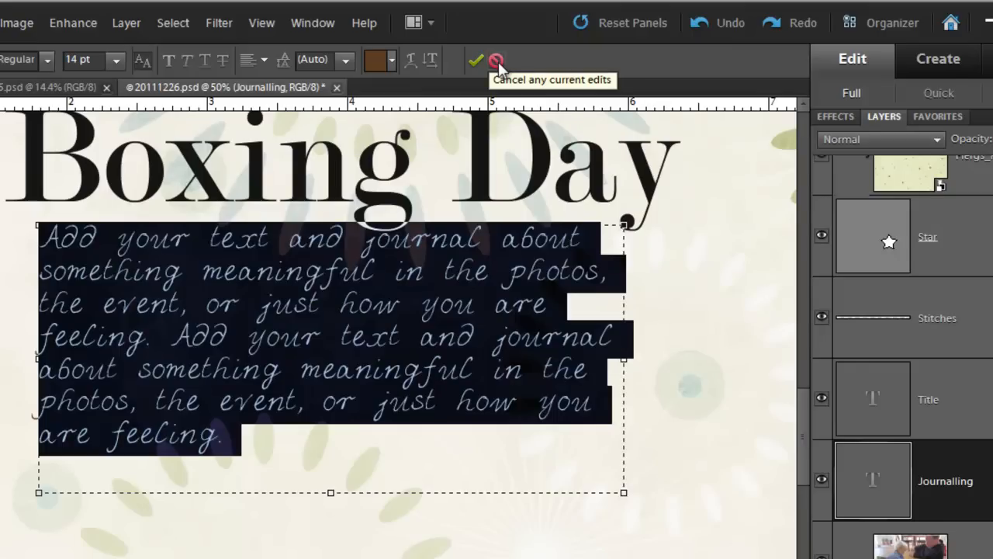
mouse_move(500, 84)
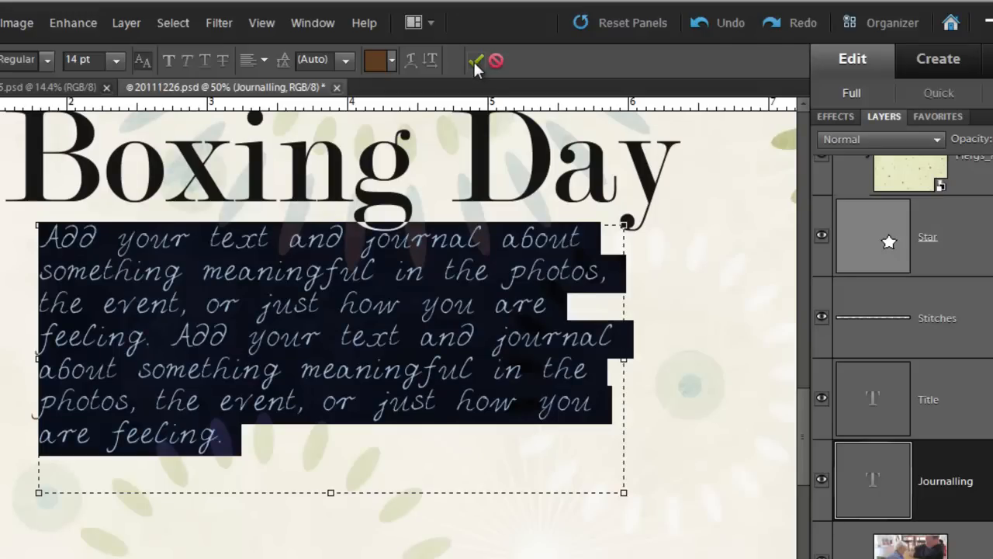
Commit the brown handwritten journaling text beneath the Boxing Day title.
click(482, 59)
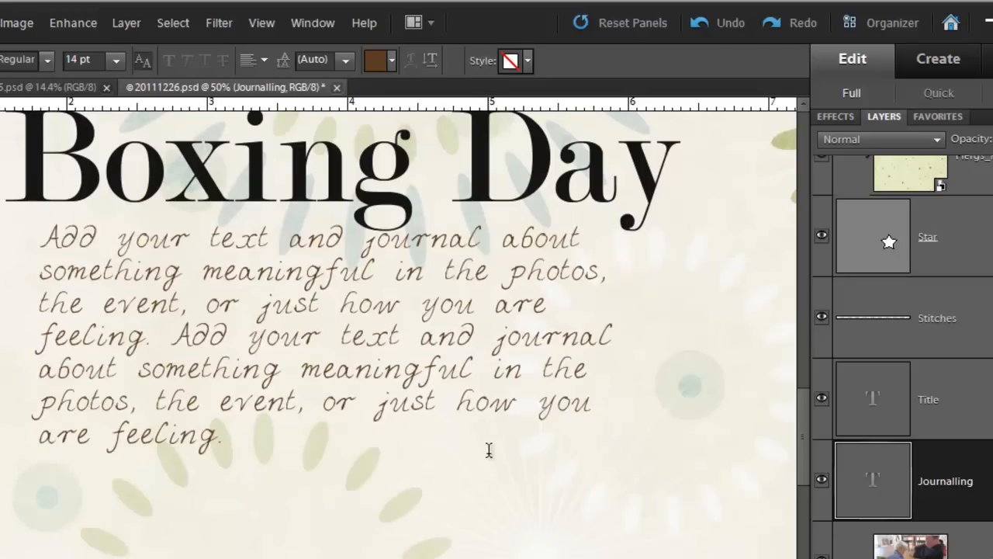